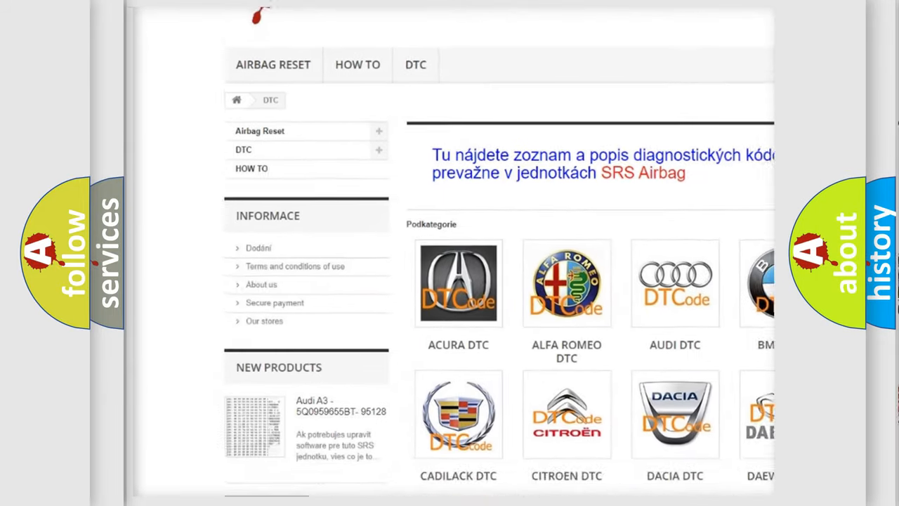
scroll("down", 3)
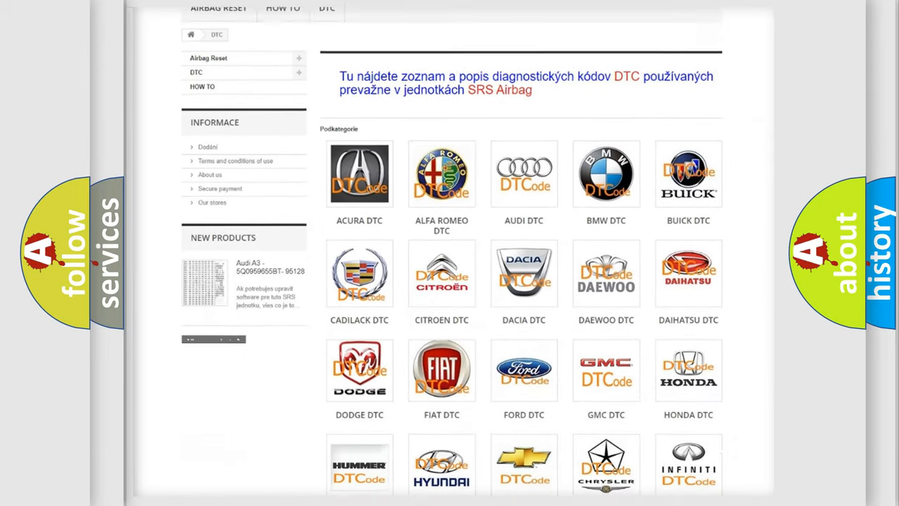
scroll("down", 3)
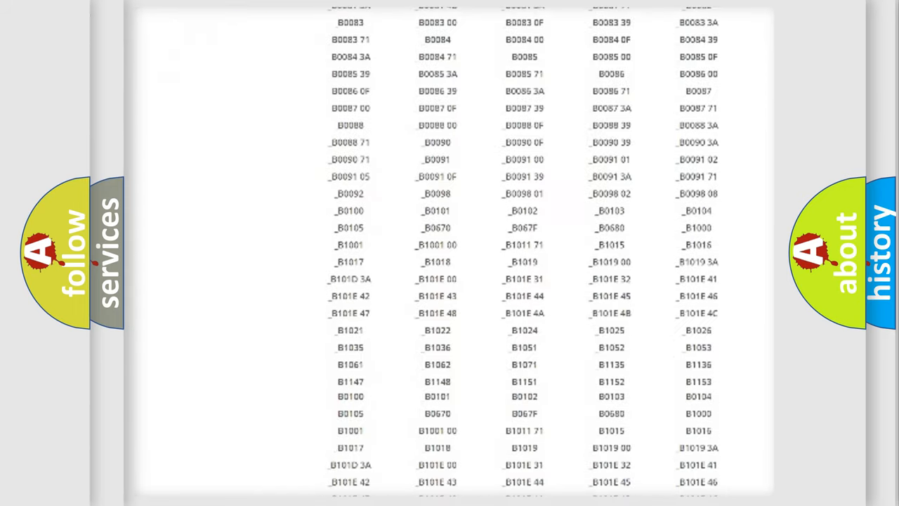
scroll("up", 3)
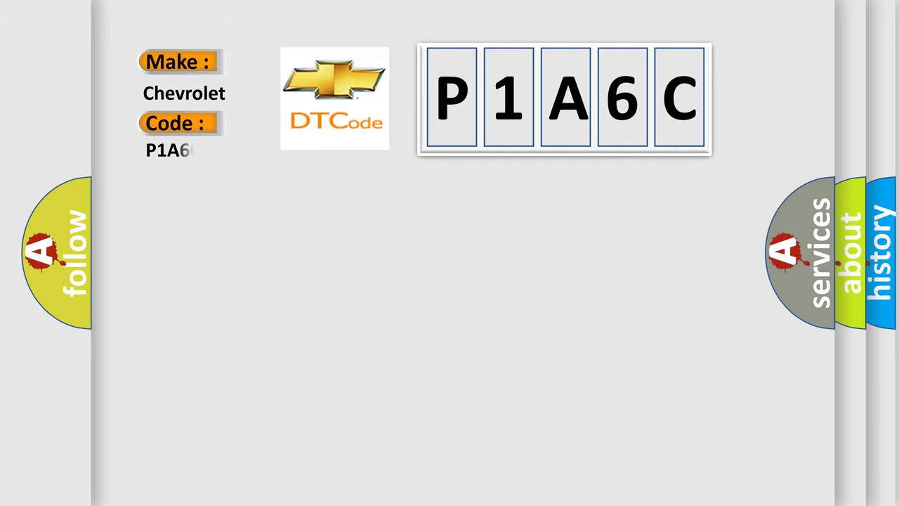
type("C")
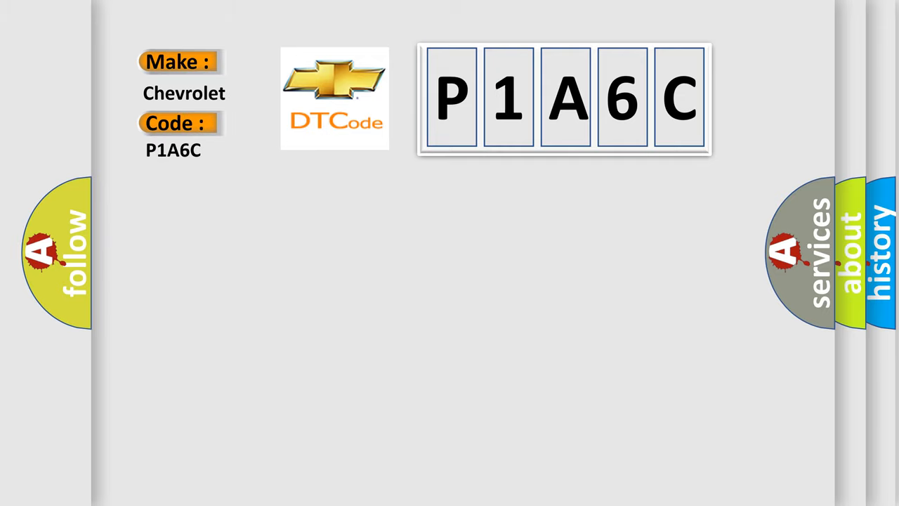